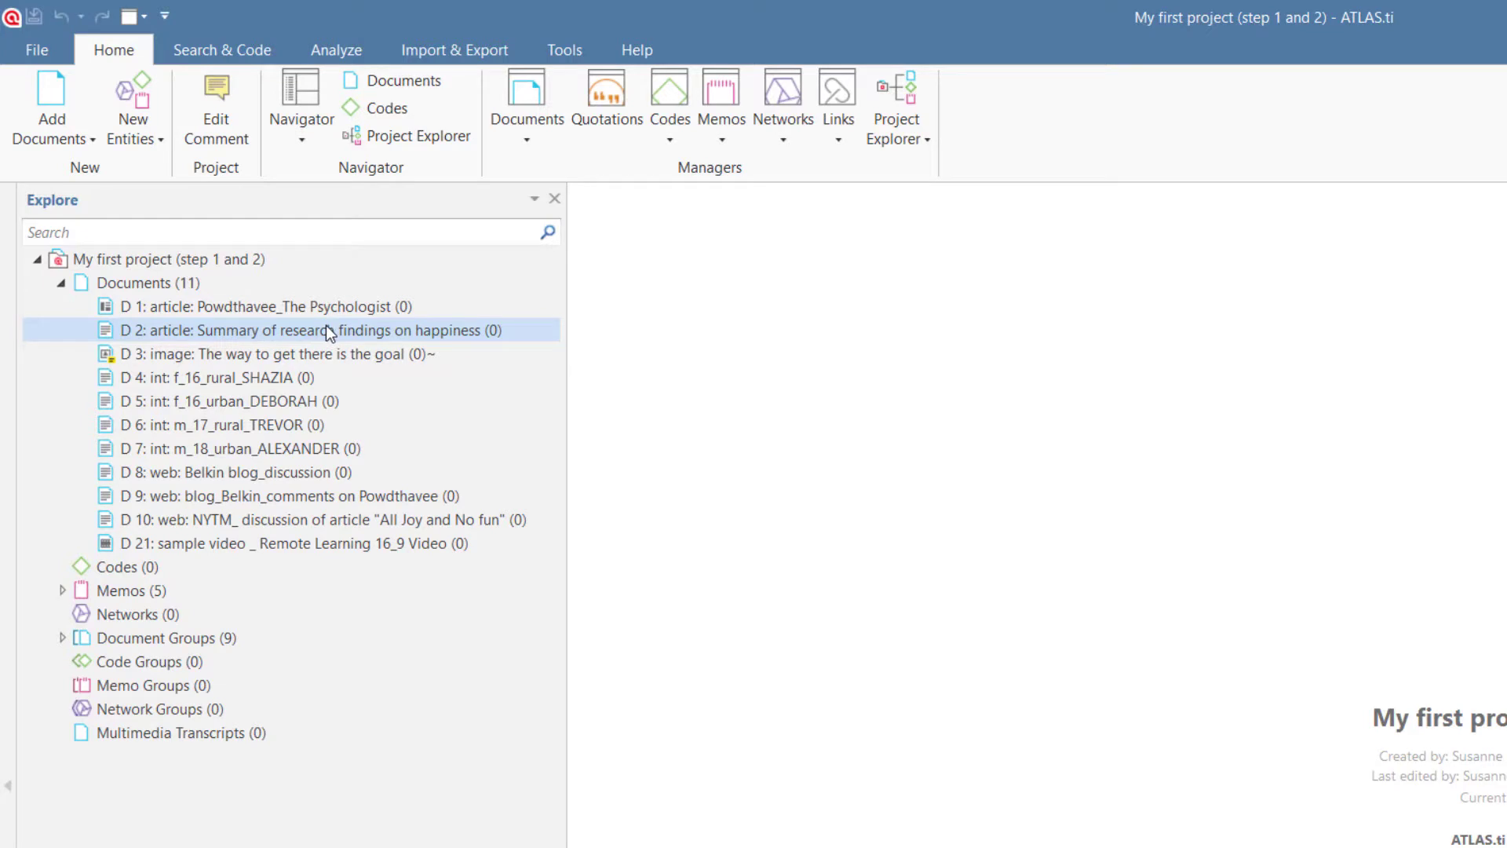
# - Open document D 2, the happiness research article, and the Quotation Manager
pyautogui.doubleClick(311, 330)
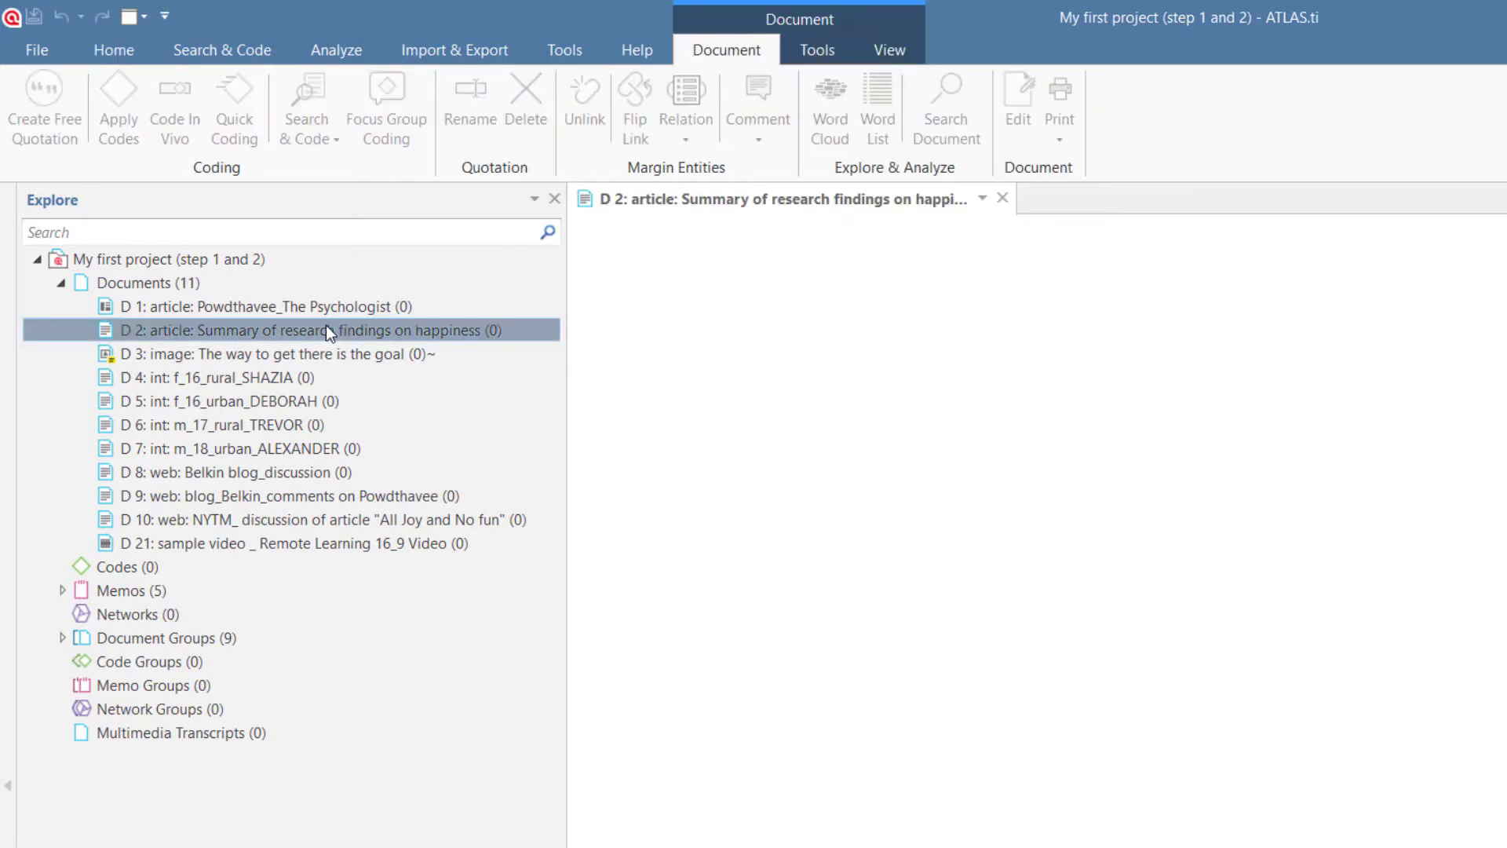
pyautogui.doubleClick(288, 330)
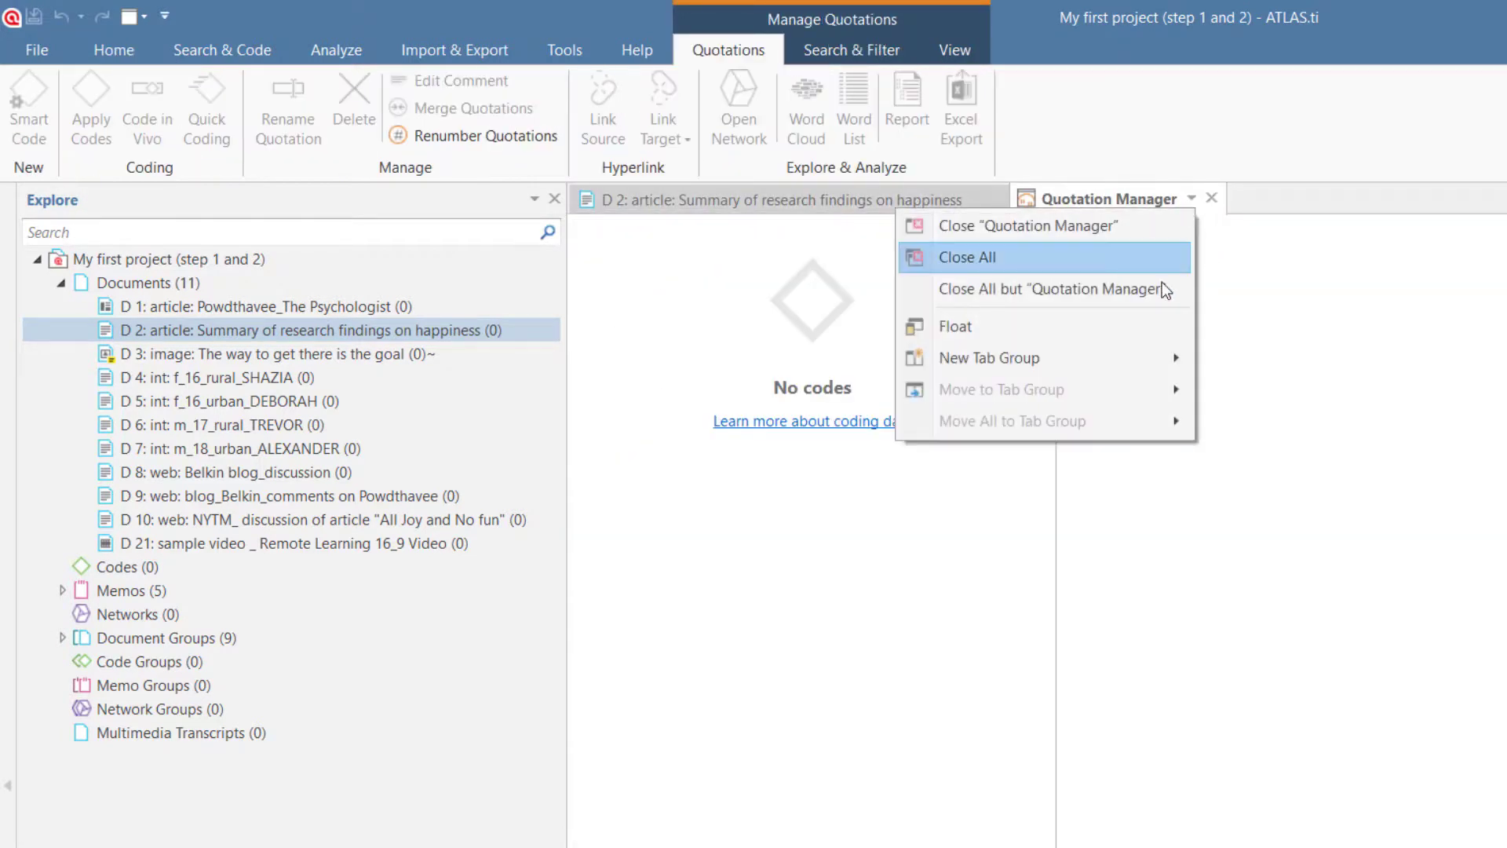
# - Move the Quotation Manager into its own tab group beside D 2
pyautogui.click(968, 257)
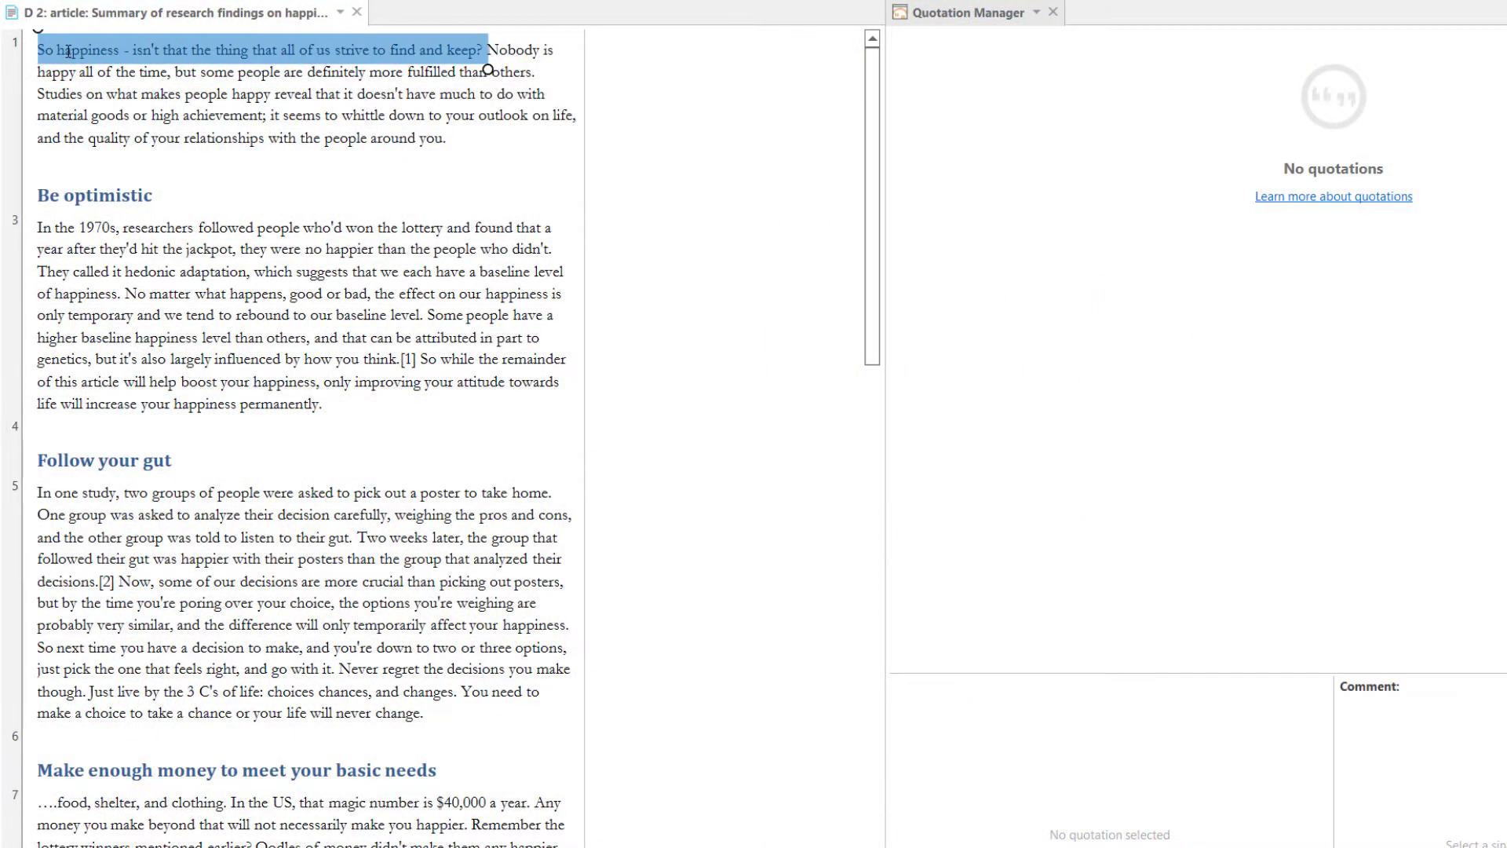
# - Create free quotation 2:1 from the marked opening sentence of D 2
pyautogui.rightClick(225, 50)
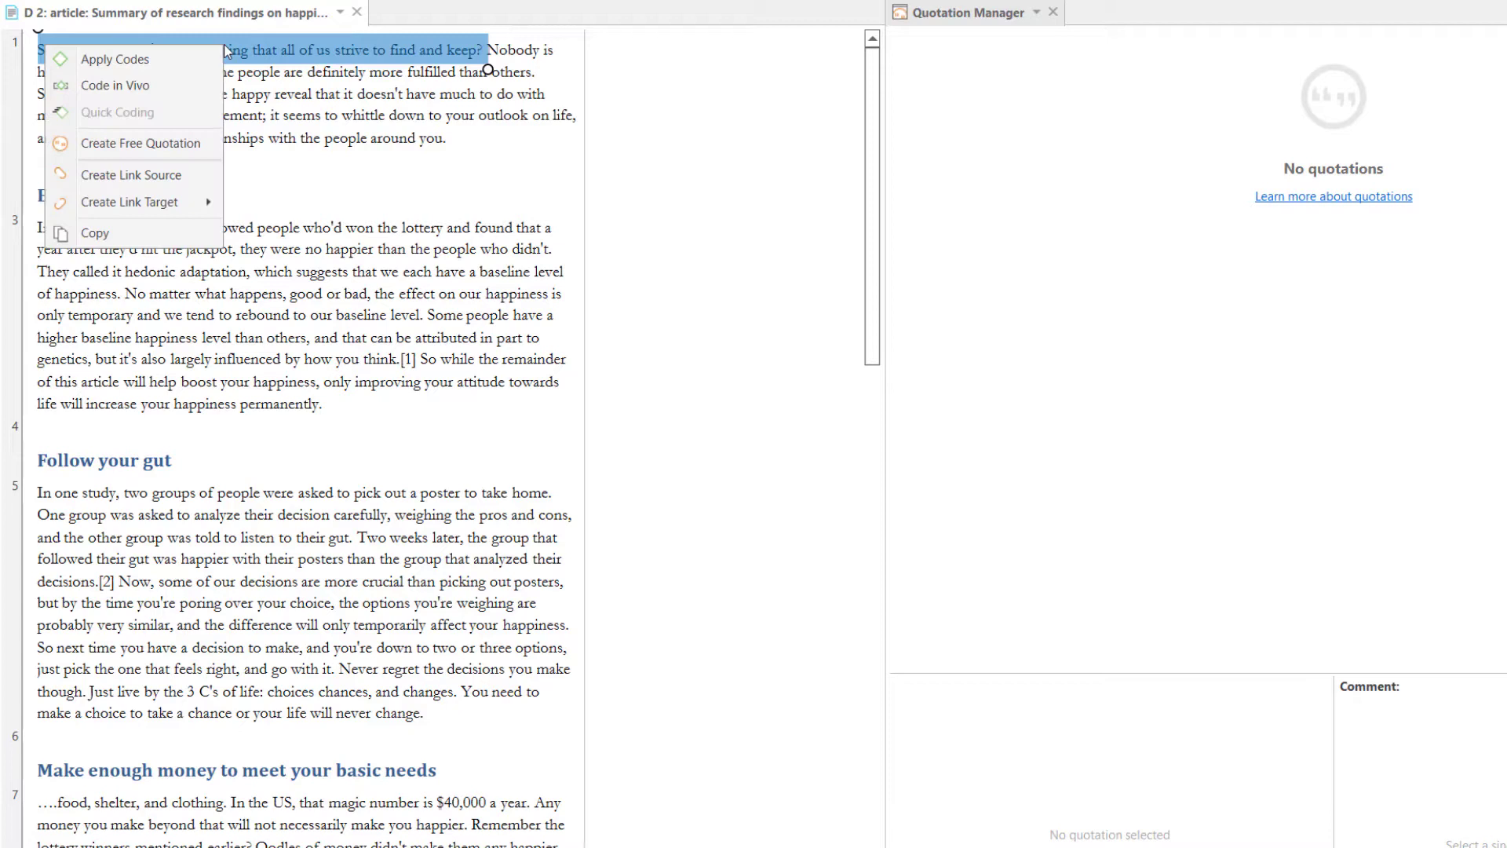
pyautogui.click(141, 142)
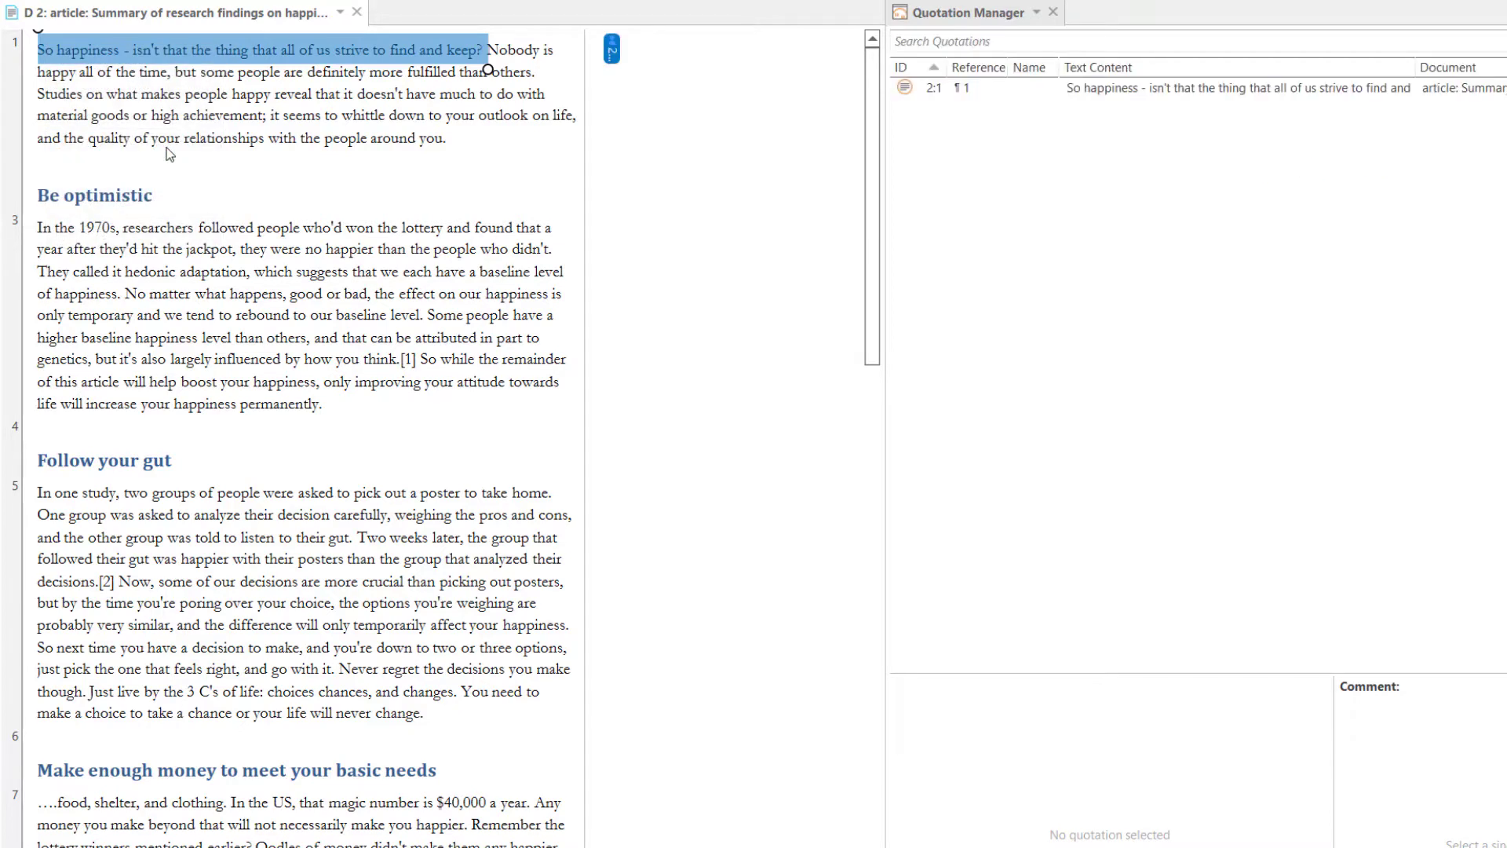
pyautogui.rightClick(612, 49)
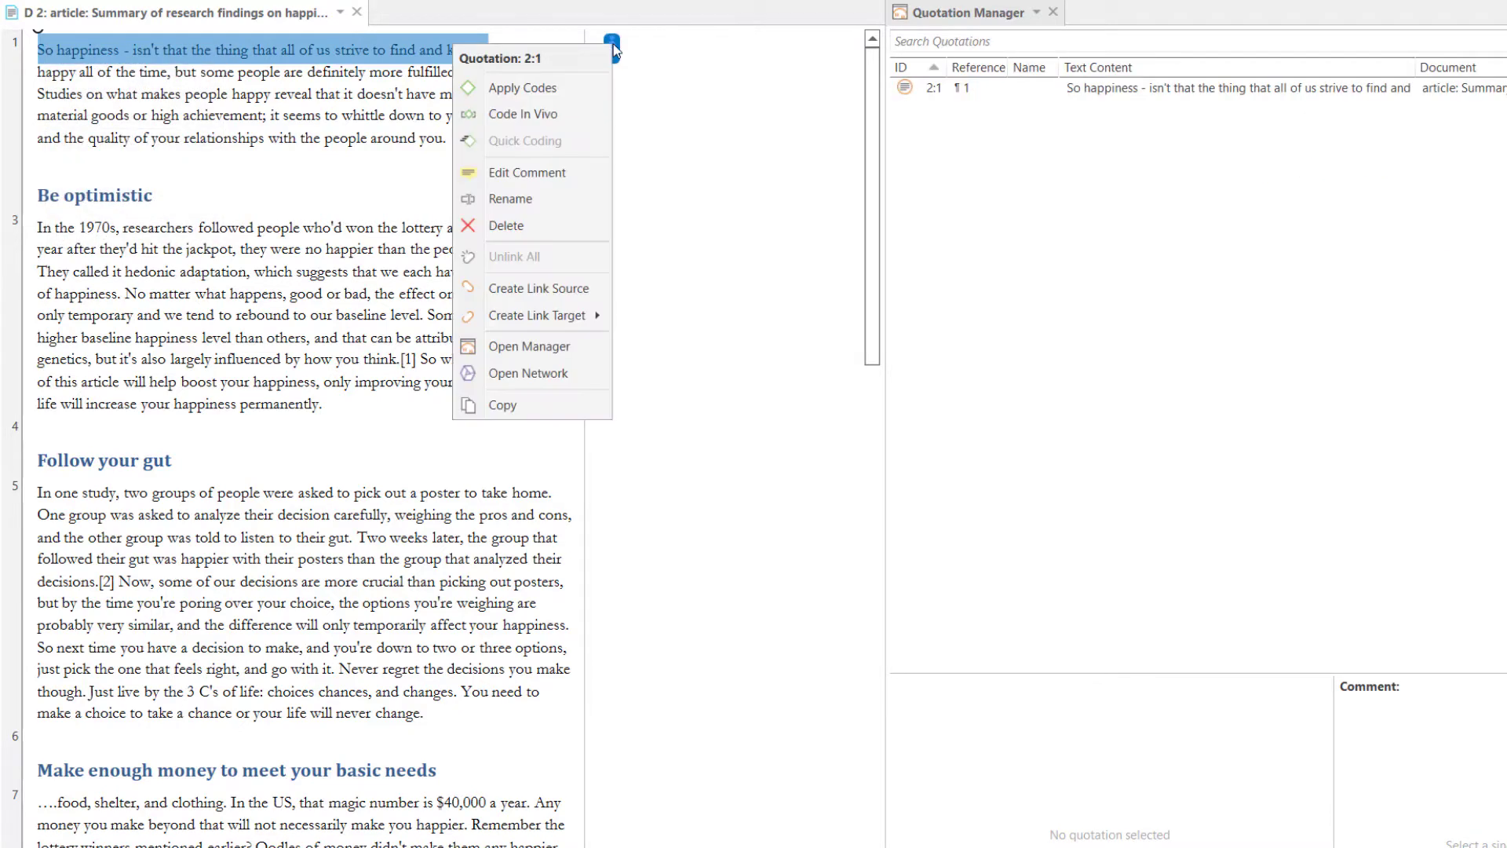
pyautogui.moveTo(552, 198)
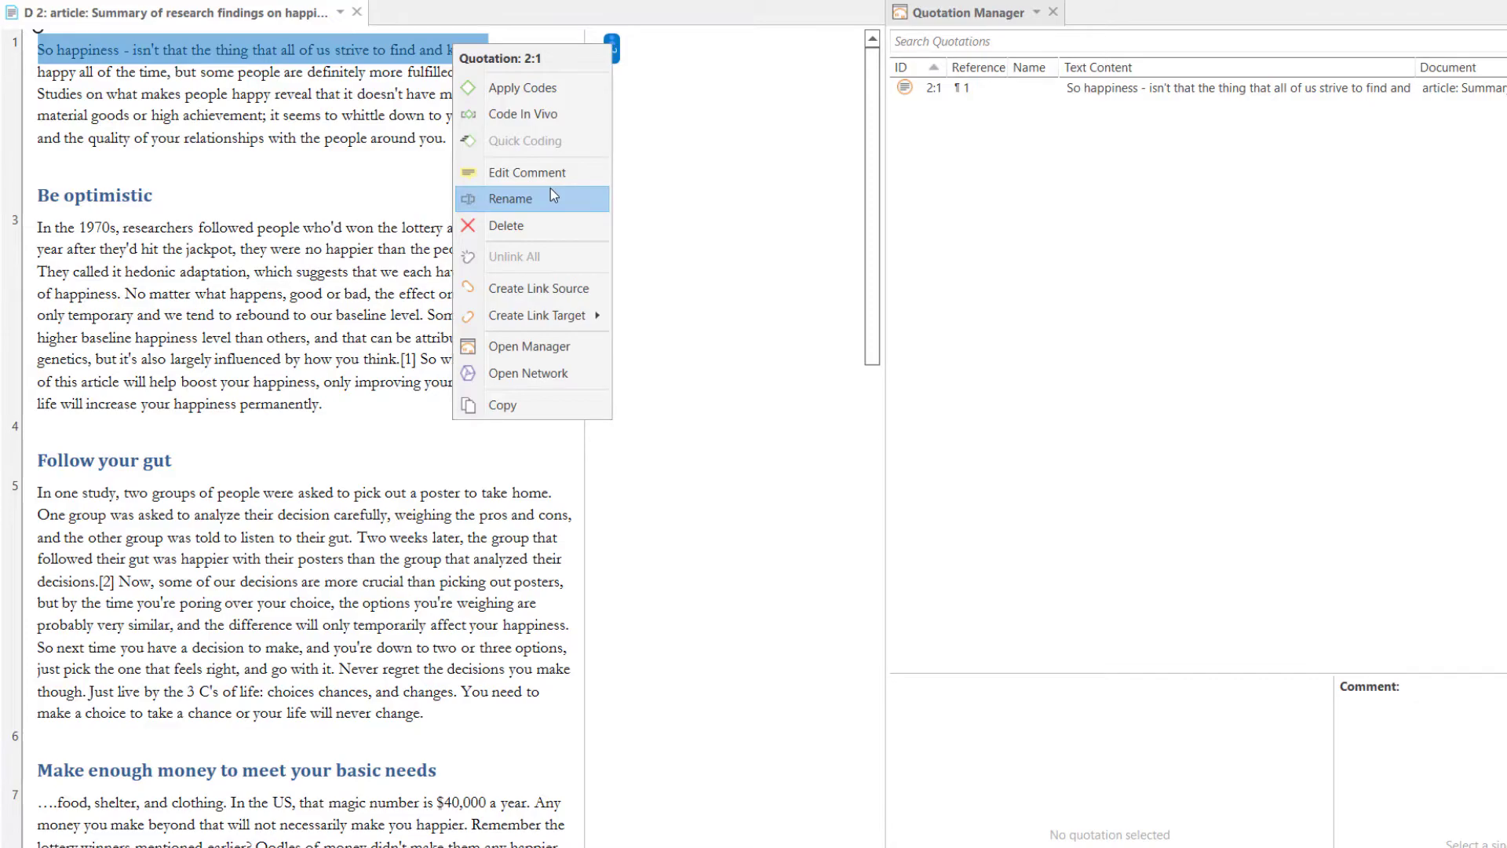
# - Rename quotation 2:1 to 'What does happiness mean?'
pyautogui.click(510, 198)
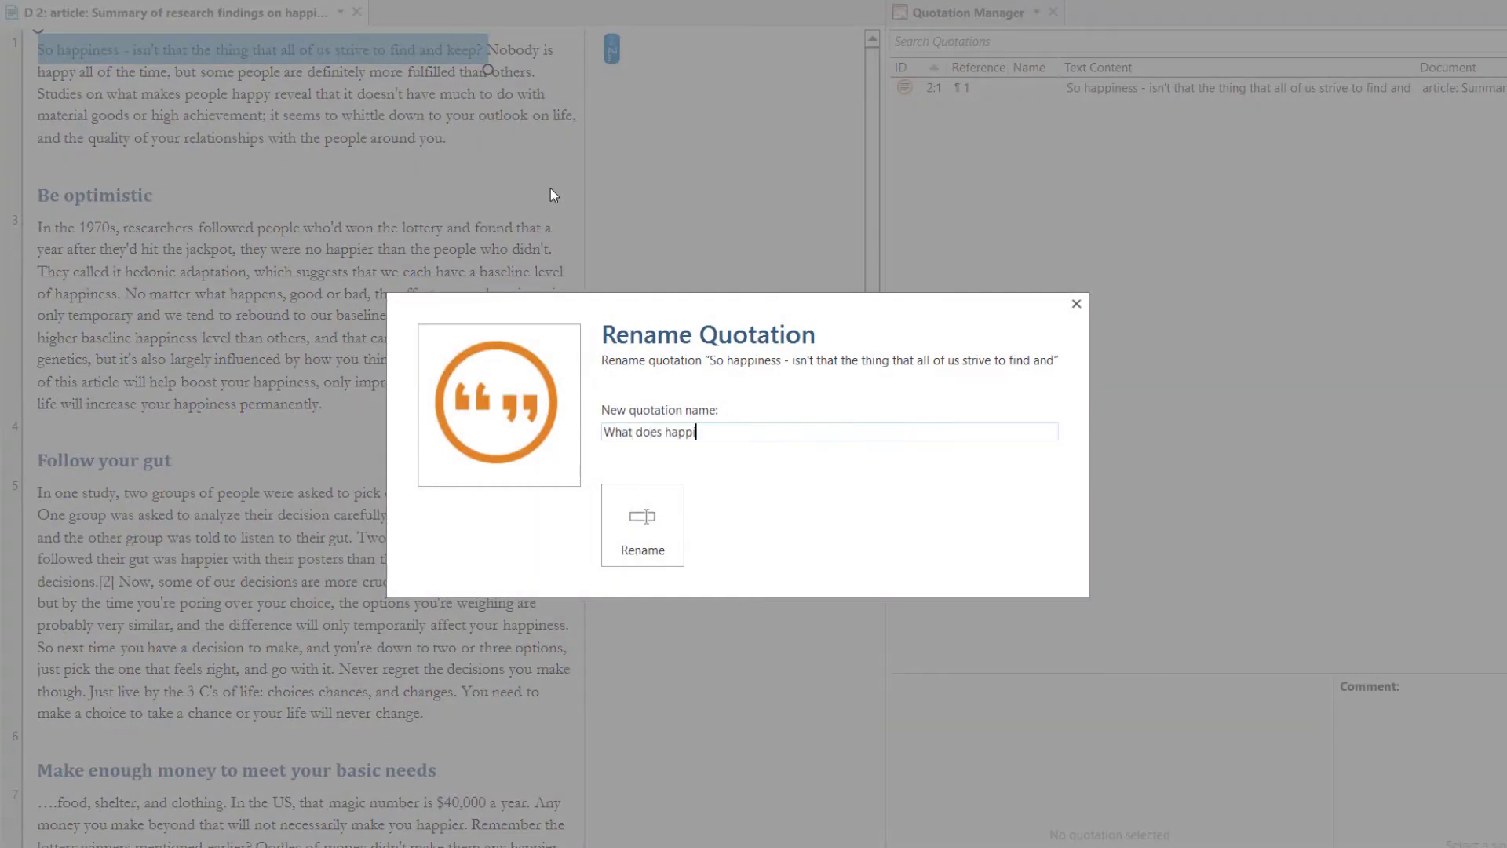
pyautogui.click(641, 524)
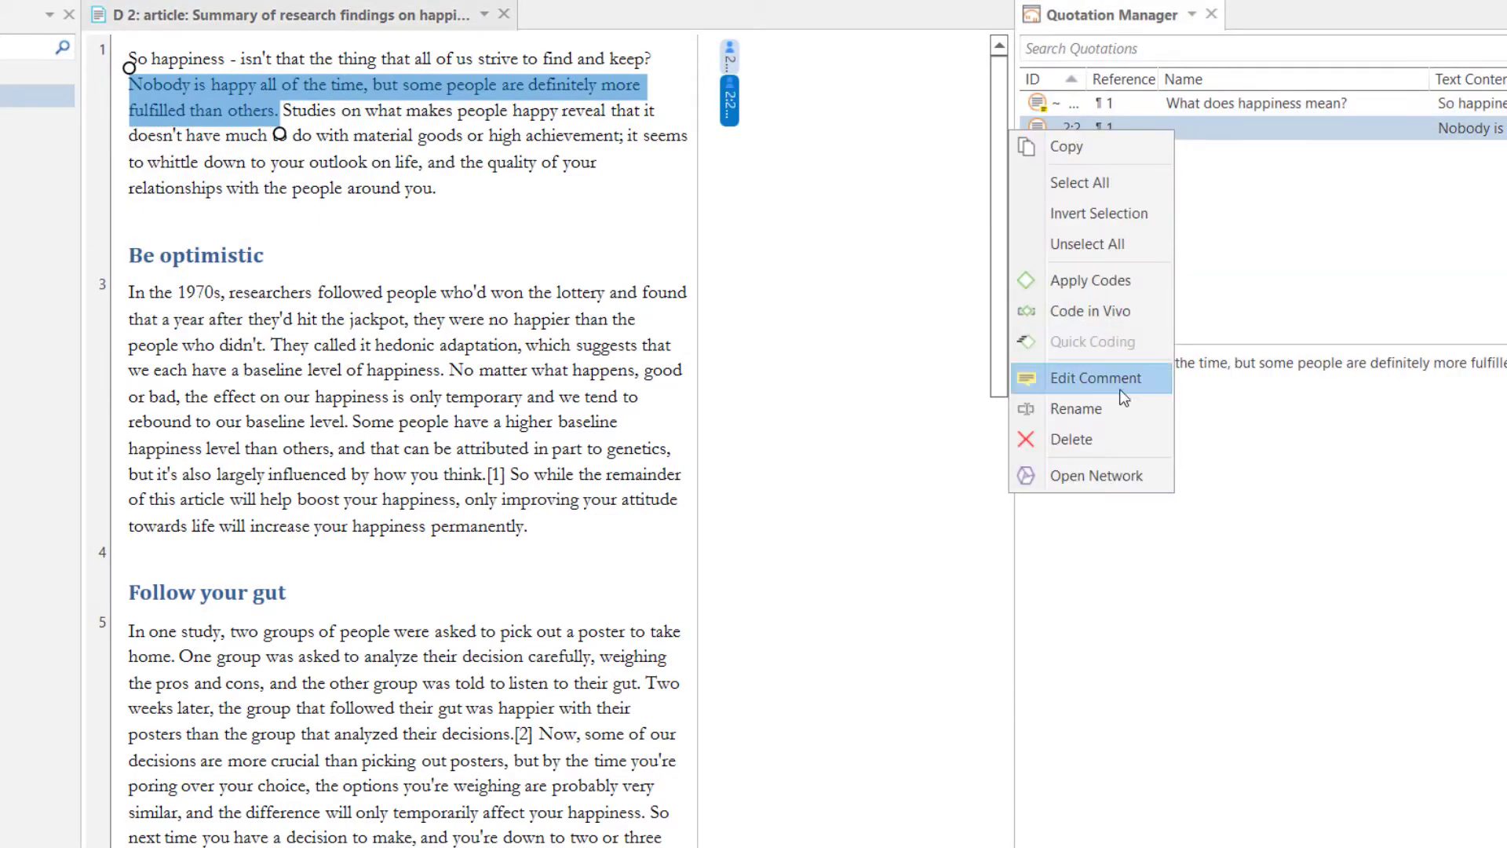
# - Rename quotation 2:2 to 'Difference between people'
pyautogui.click(1076, 408)
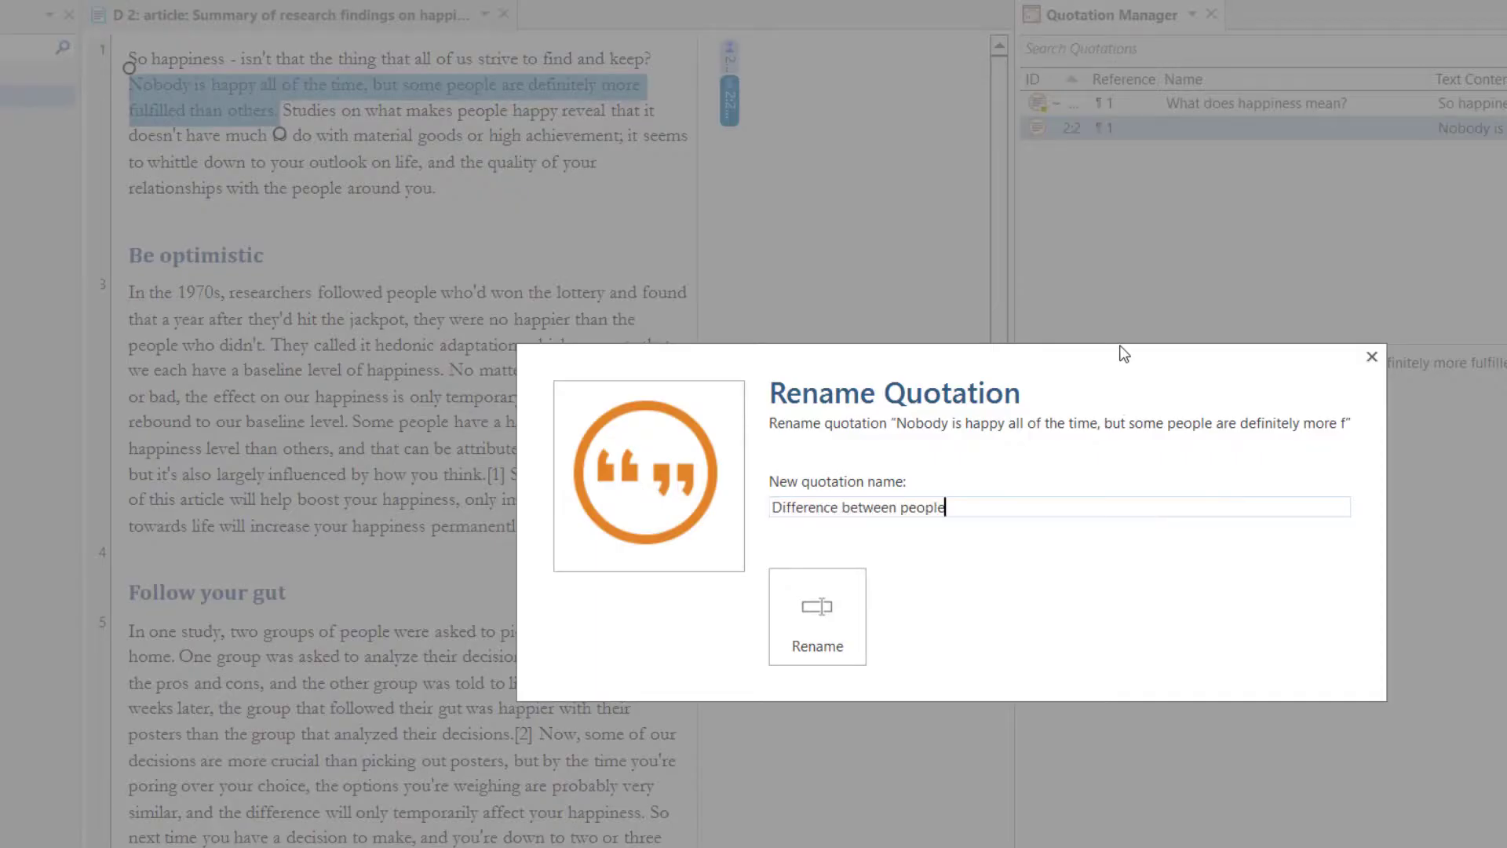
pyautogui.click(817, 616)
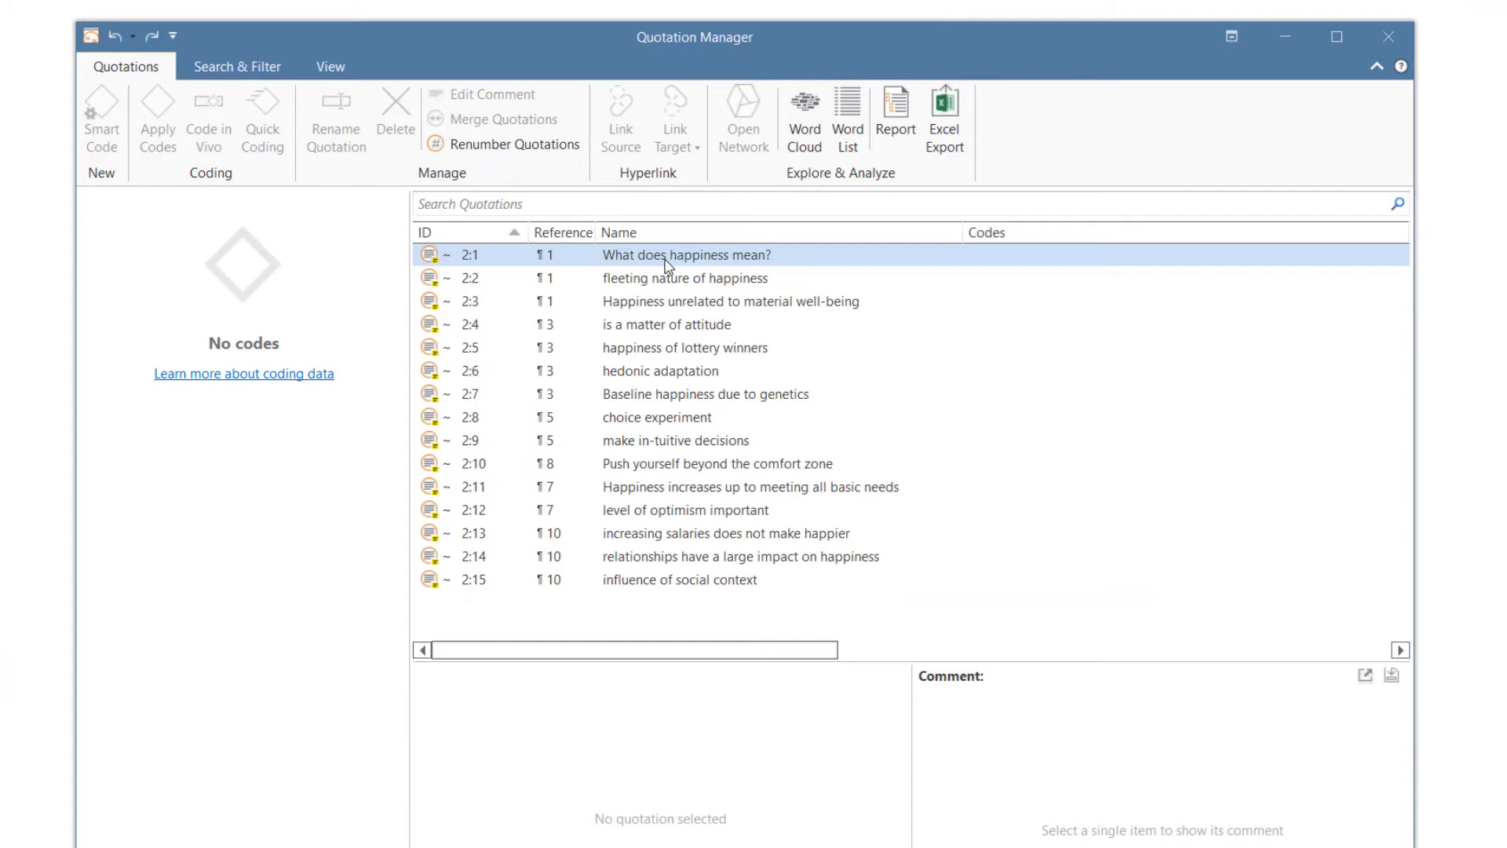
# - Apply codes to quotation 2:4, entering the code name 'Ways to achi…'
pyautogui.rightClick(664, 325)
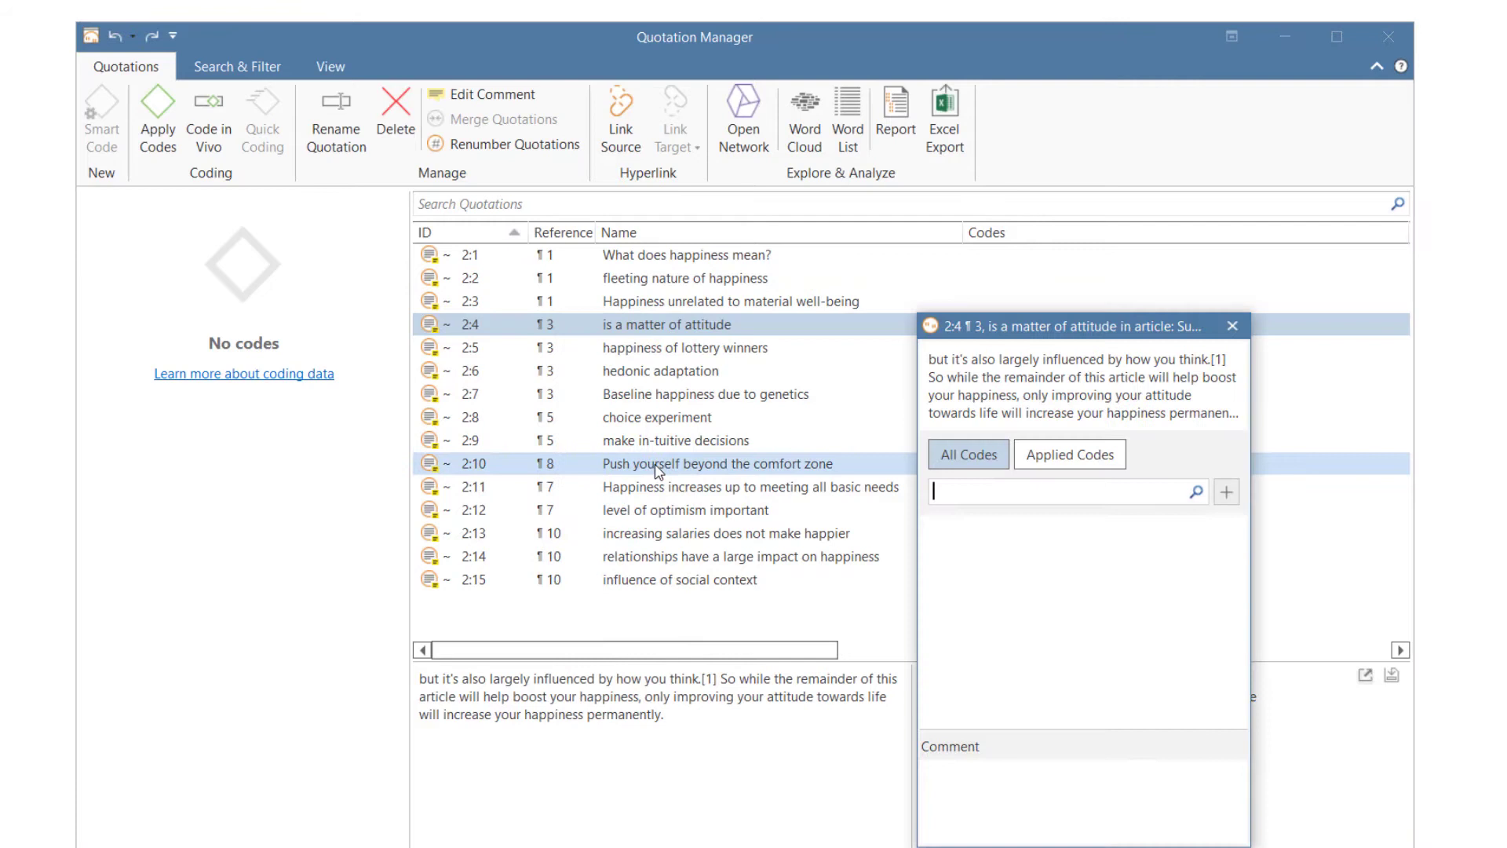
pyautogui.write('Ways to achi')
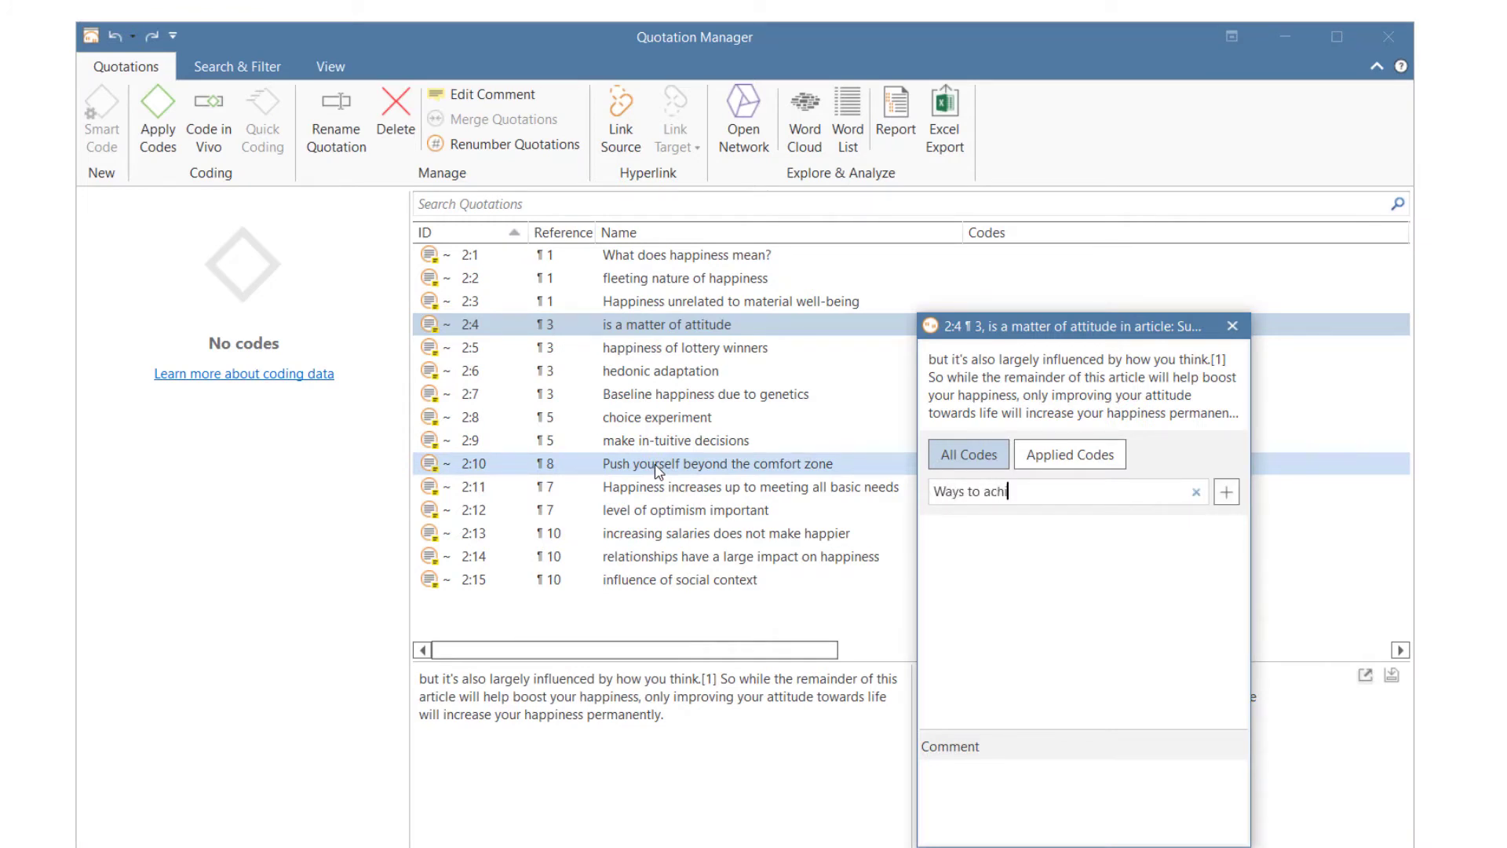